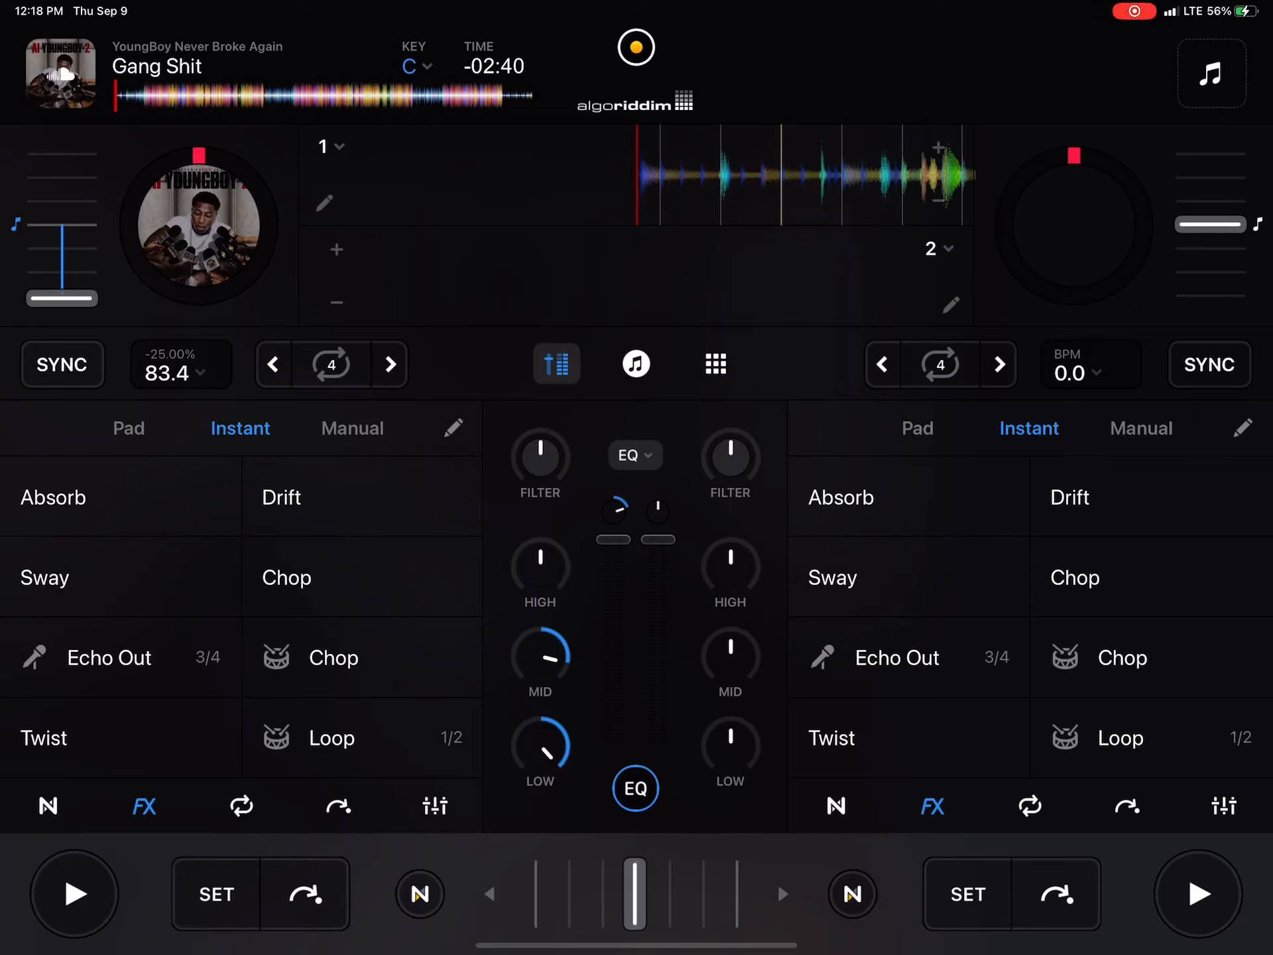
# Start YoungBoy Never Broke Again's 'Gang Shit' playing on deck 1.
pyautogui.click(73, 893)
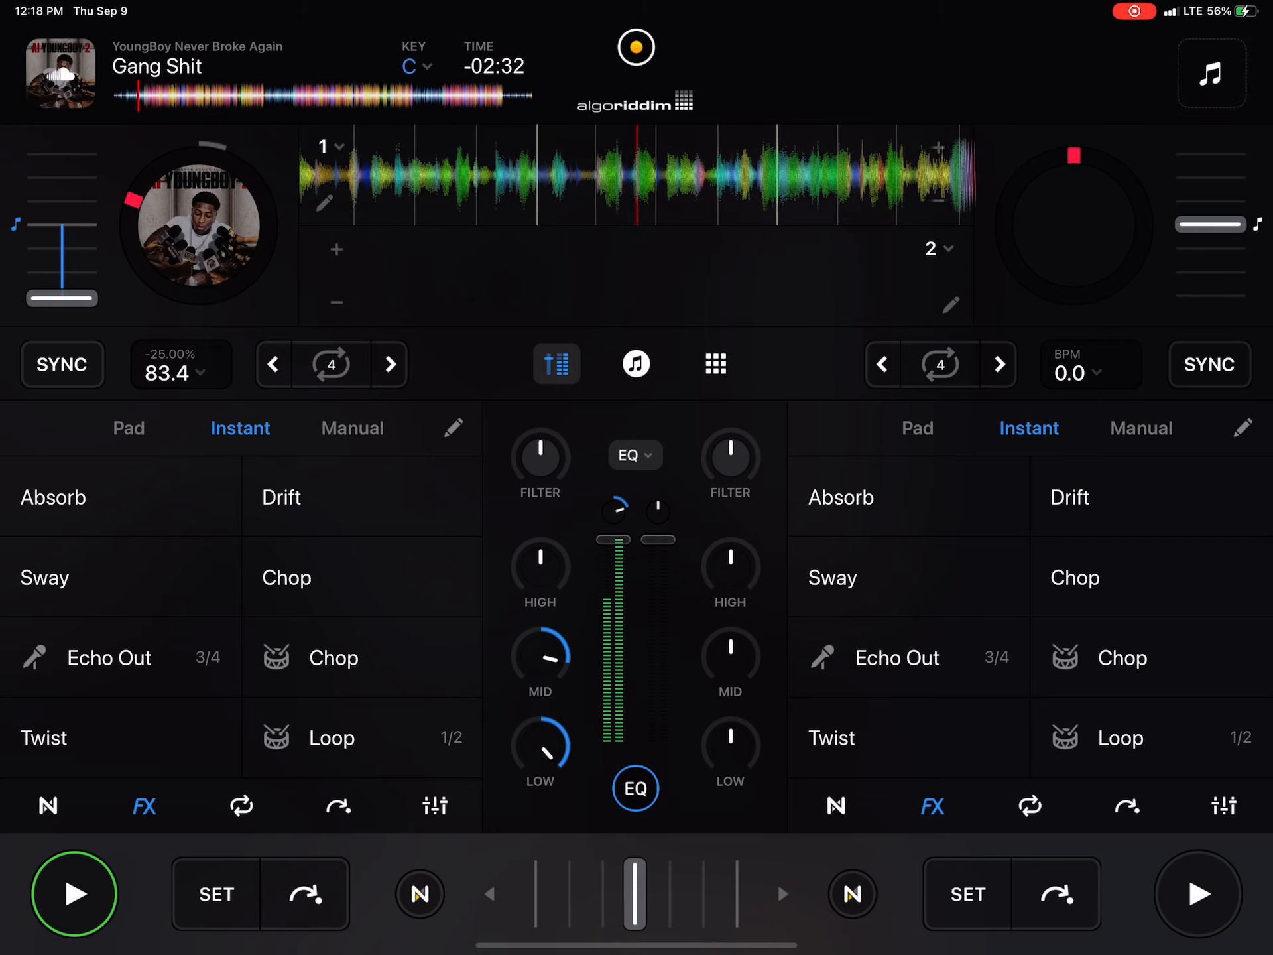
# Trigger the Chop instant FX pad on deck 1 while 'Gang Shit' plays.
pyautogui.click(362, 657)
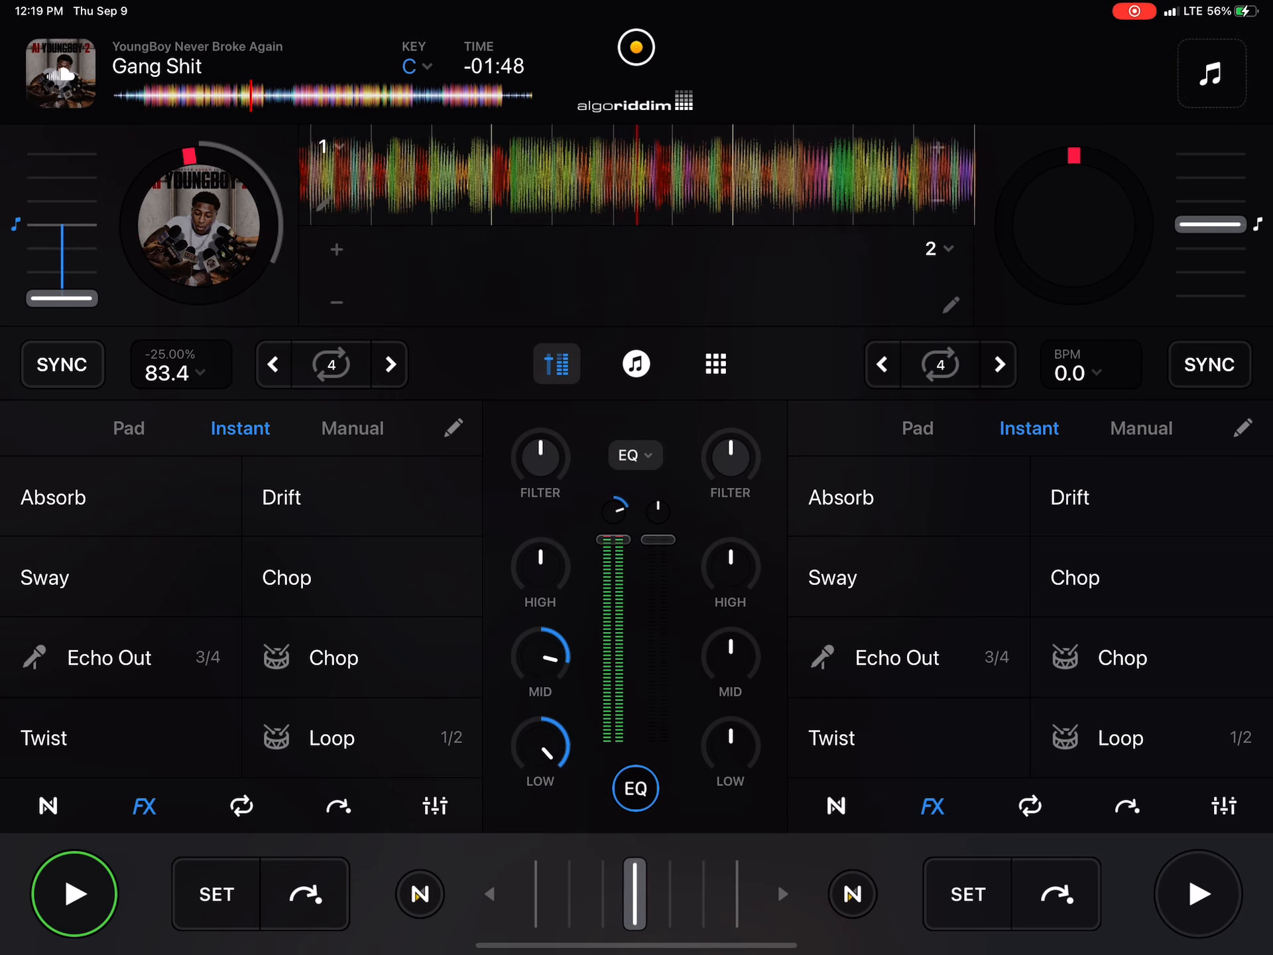
# Hit deck 1's Chop instant FX pad twice in quick succession.
pyautogui.click(361, 657)
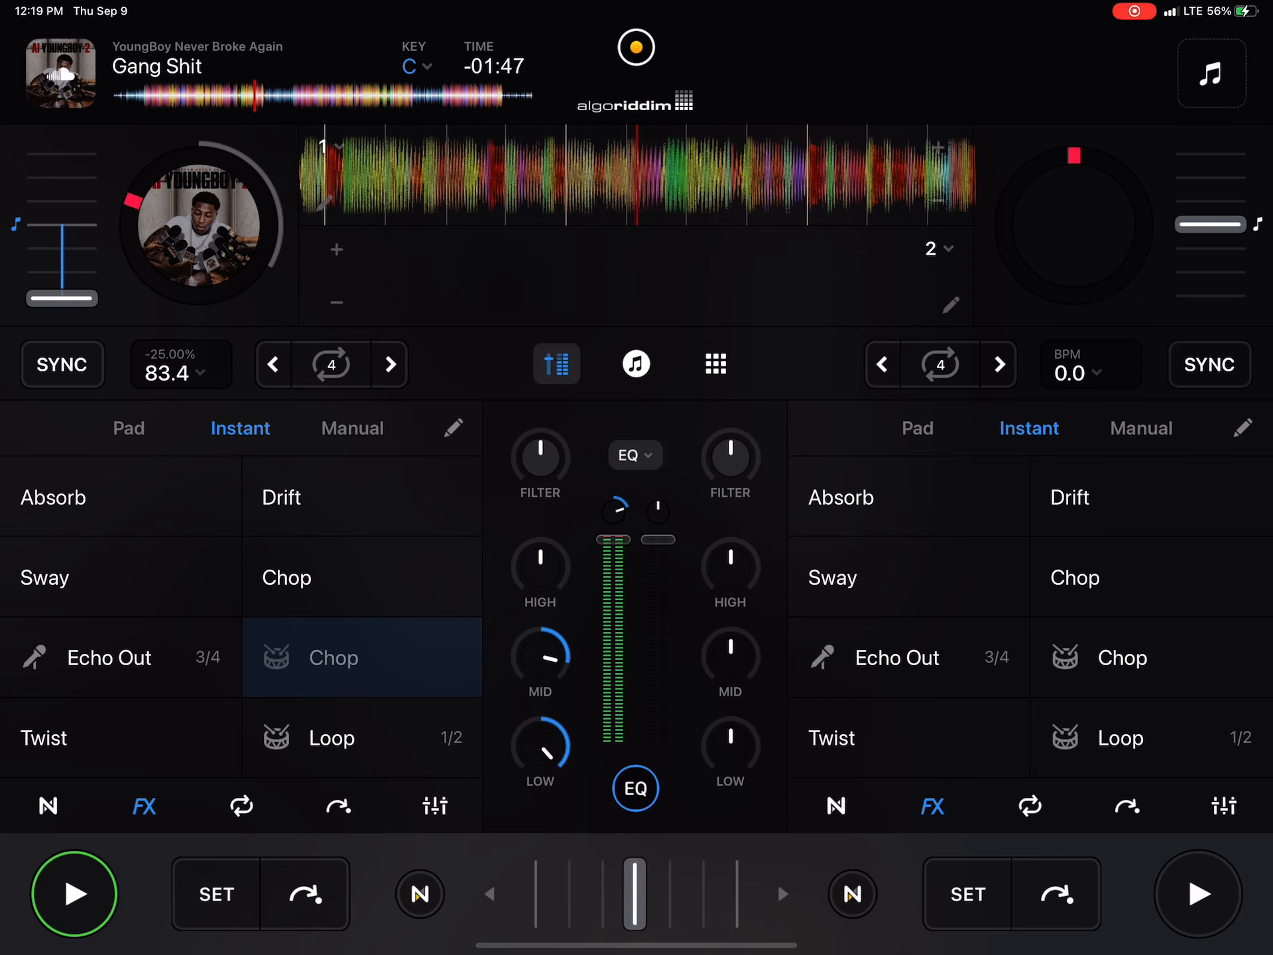
pyautogui.click(362, 737)
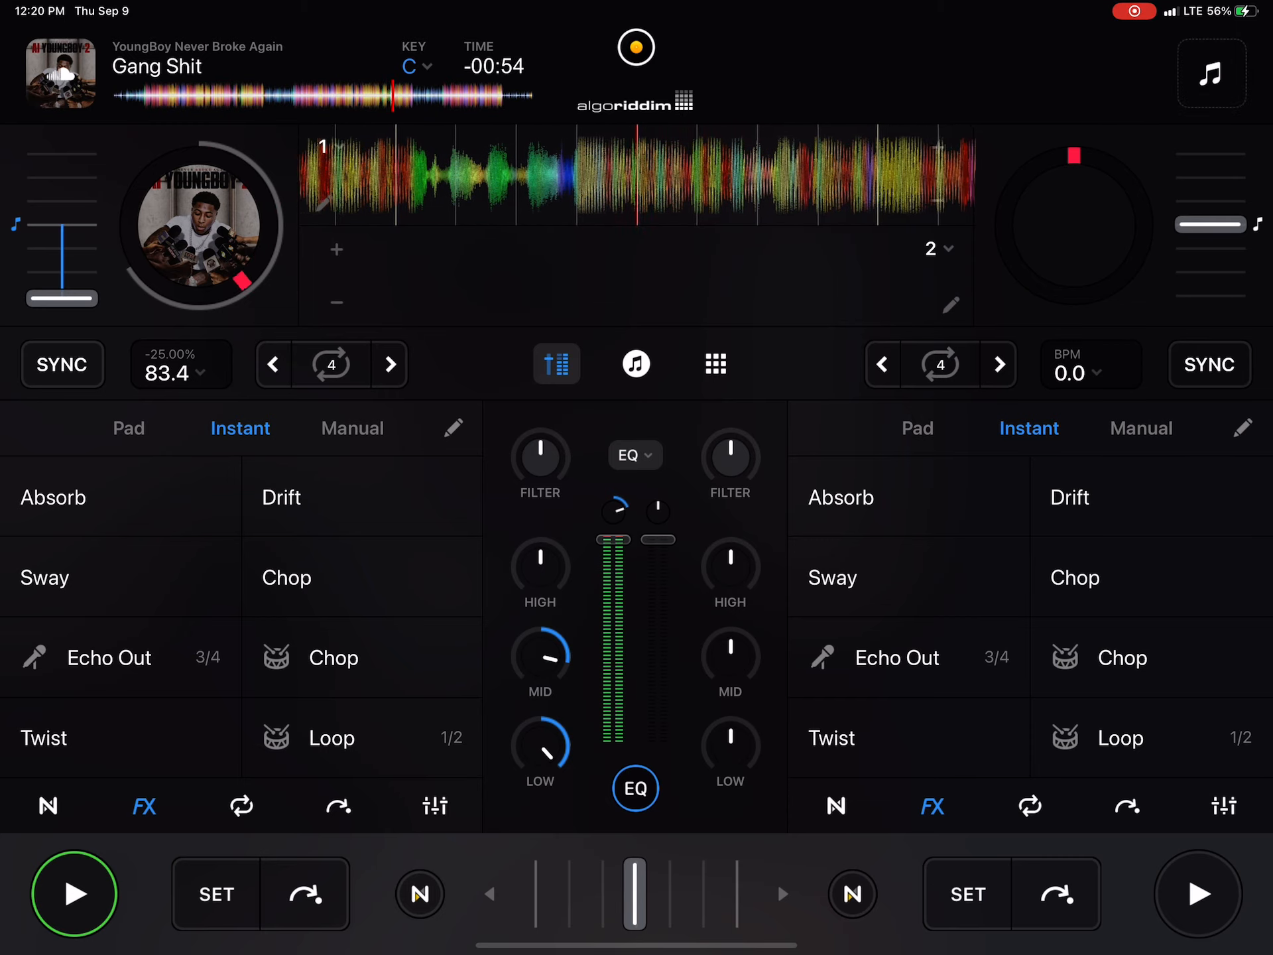
# Tap deck 1's Chop FX pad twice, about eight seconds apart.
pyautogui.click(362, 658)
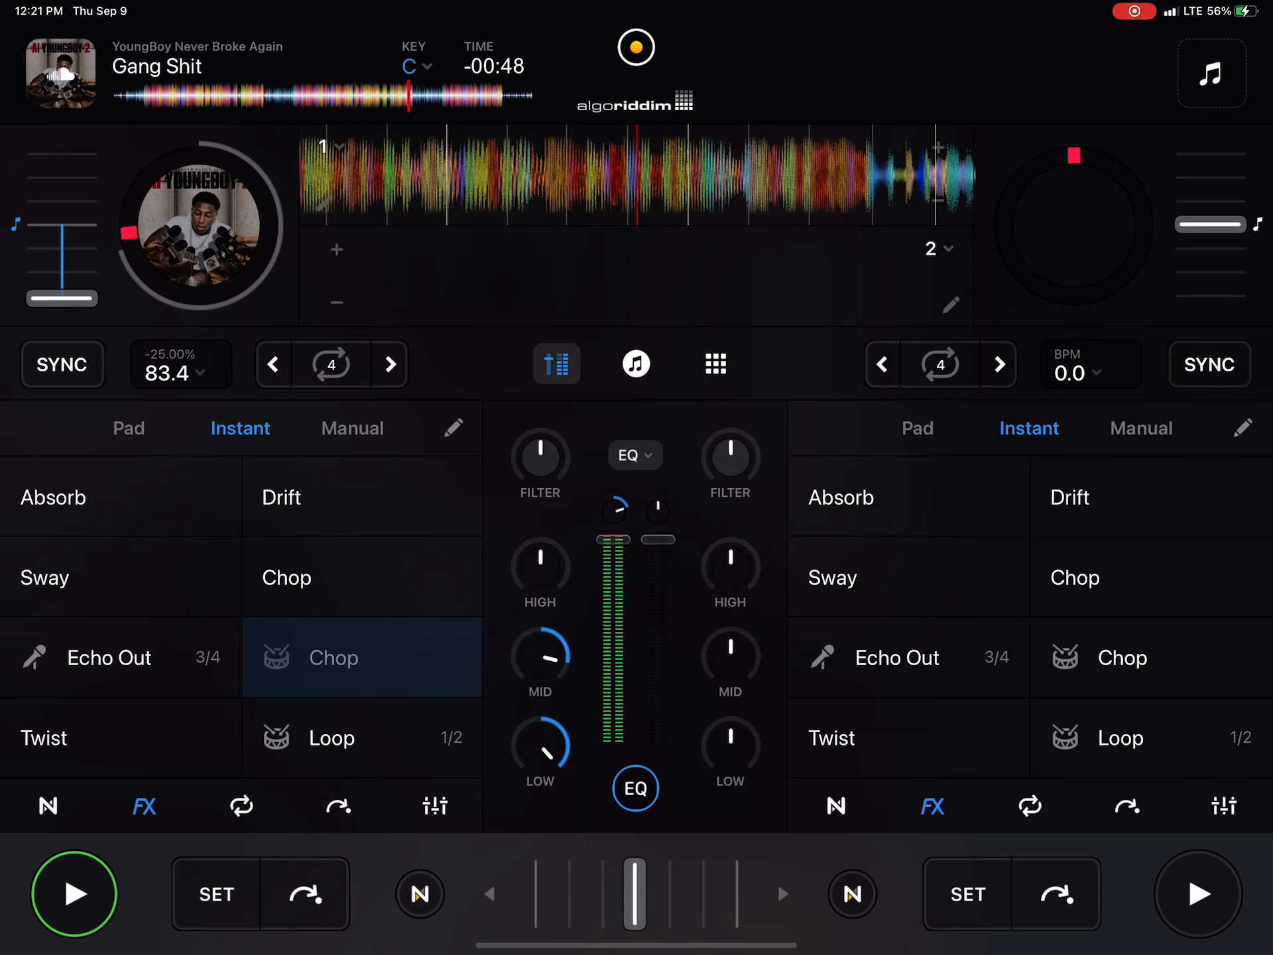
pyautogui.click(362, 657)
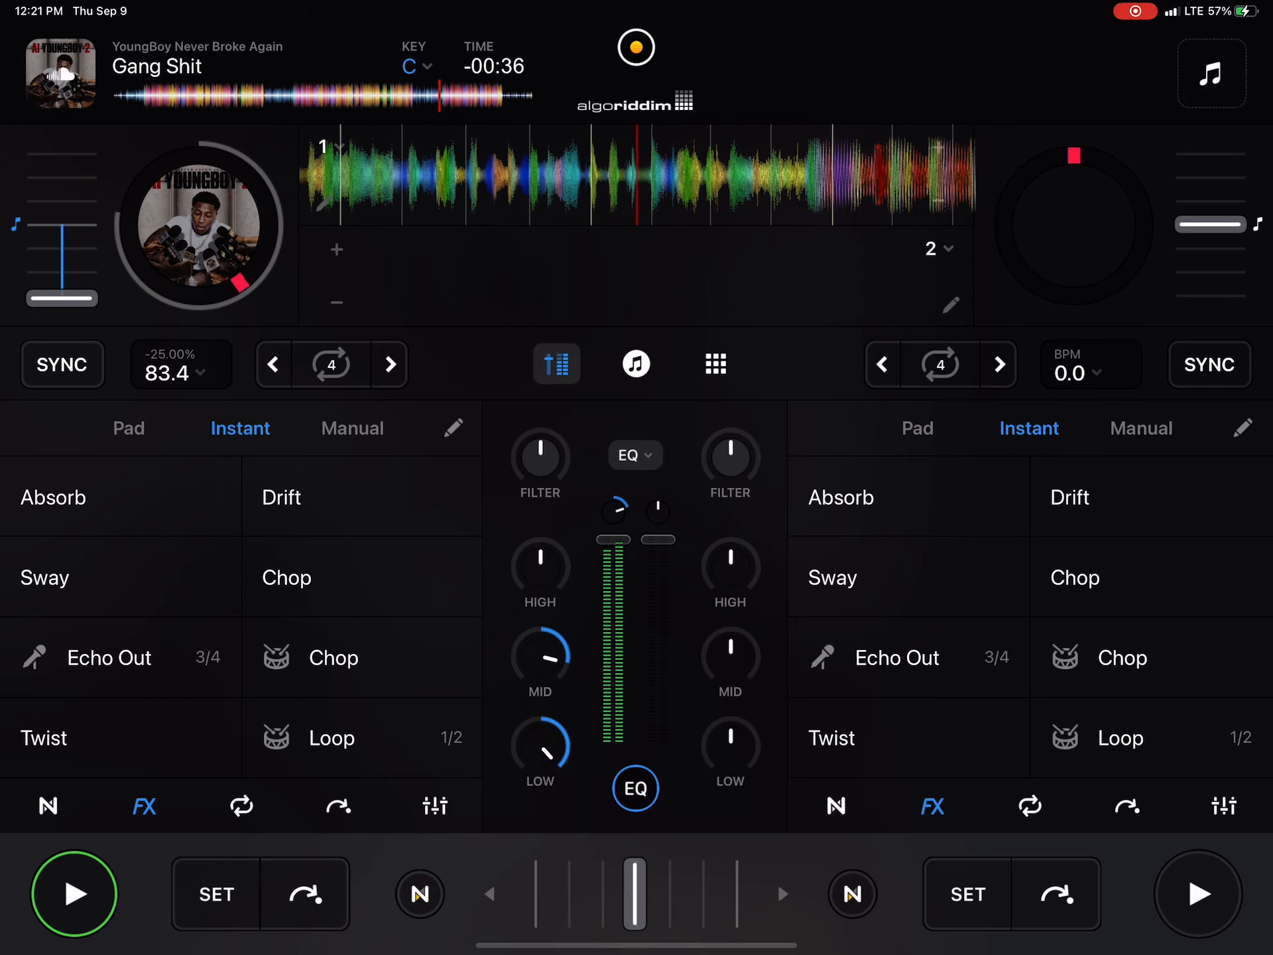
# Fire three spaced Chop bursts on deck 1 as 'Gang Shit' nears its end.
pyautogui.click(361, 657)
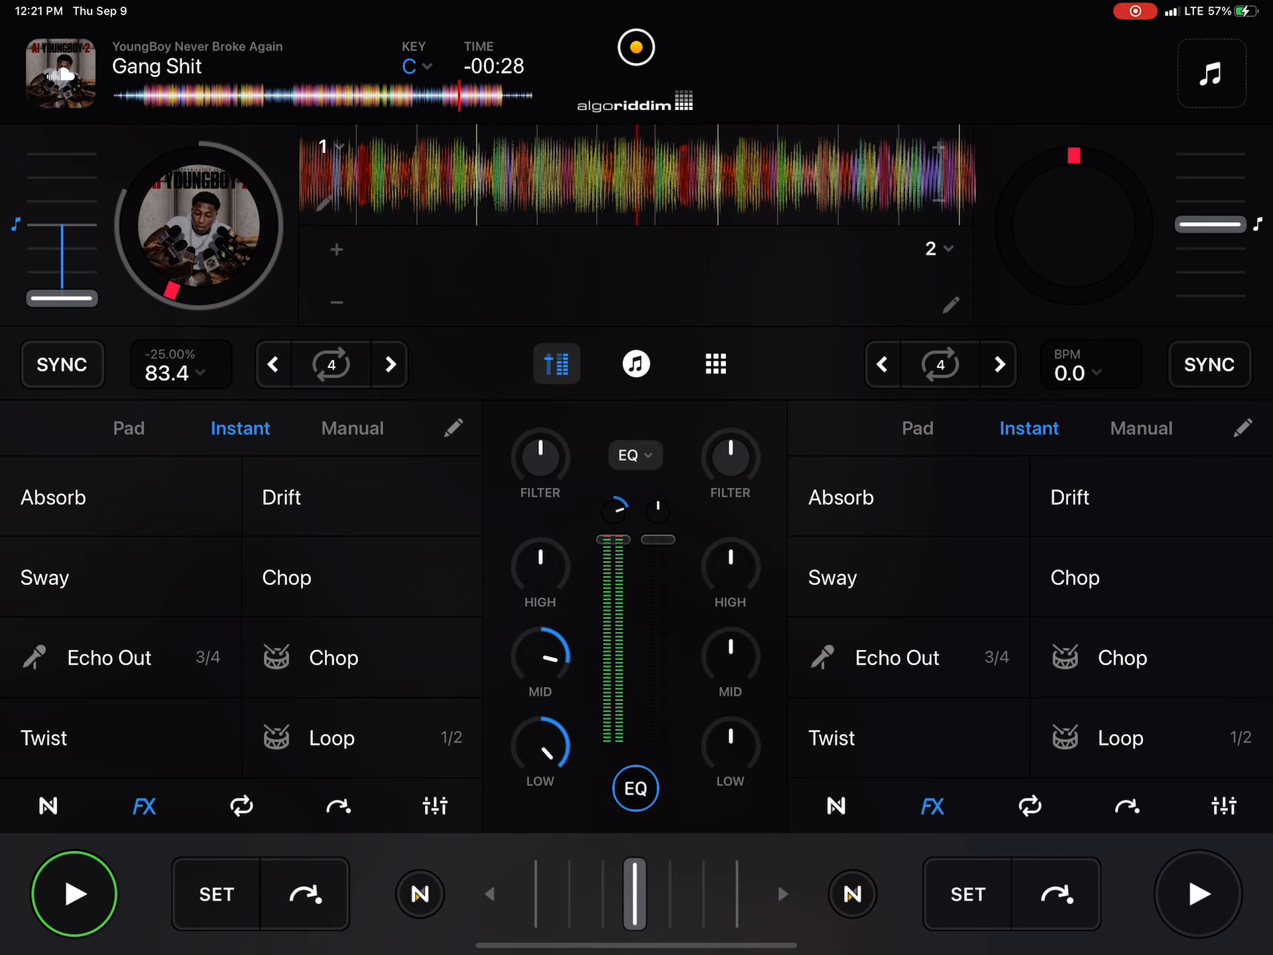
pyautogui.click(360, 657)
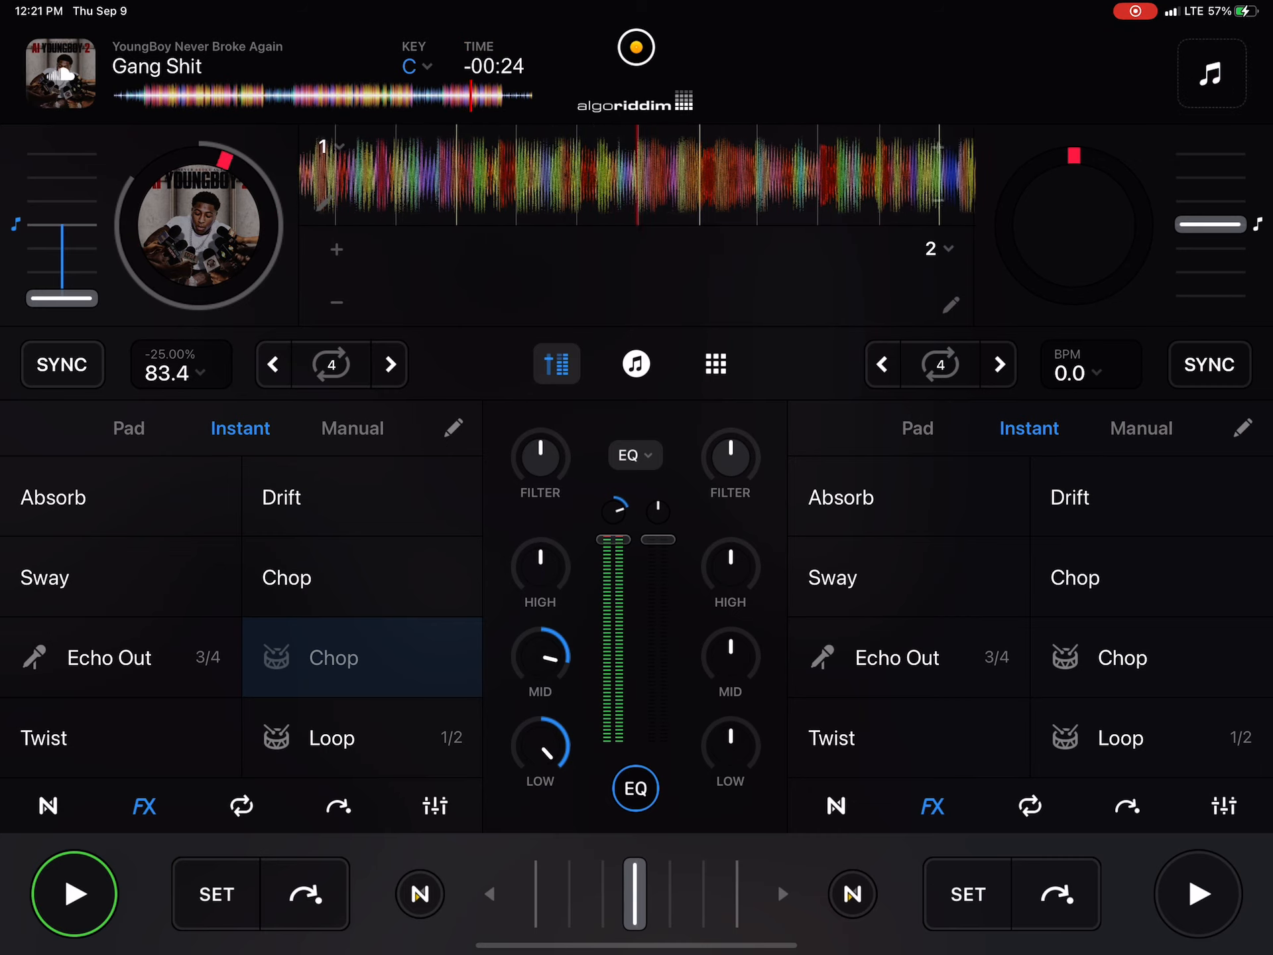
pyautogui.click(362, 657)
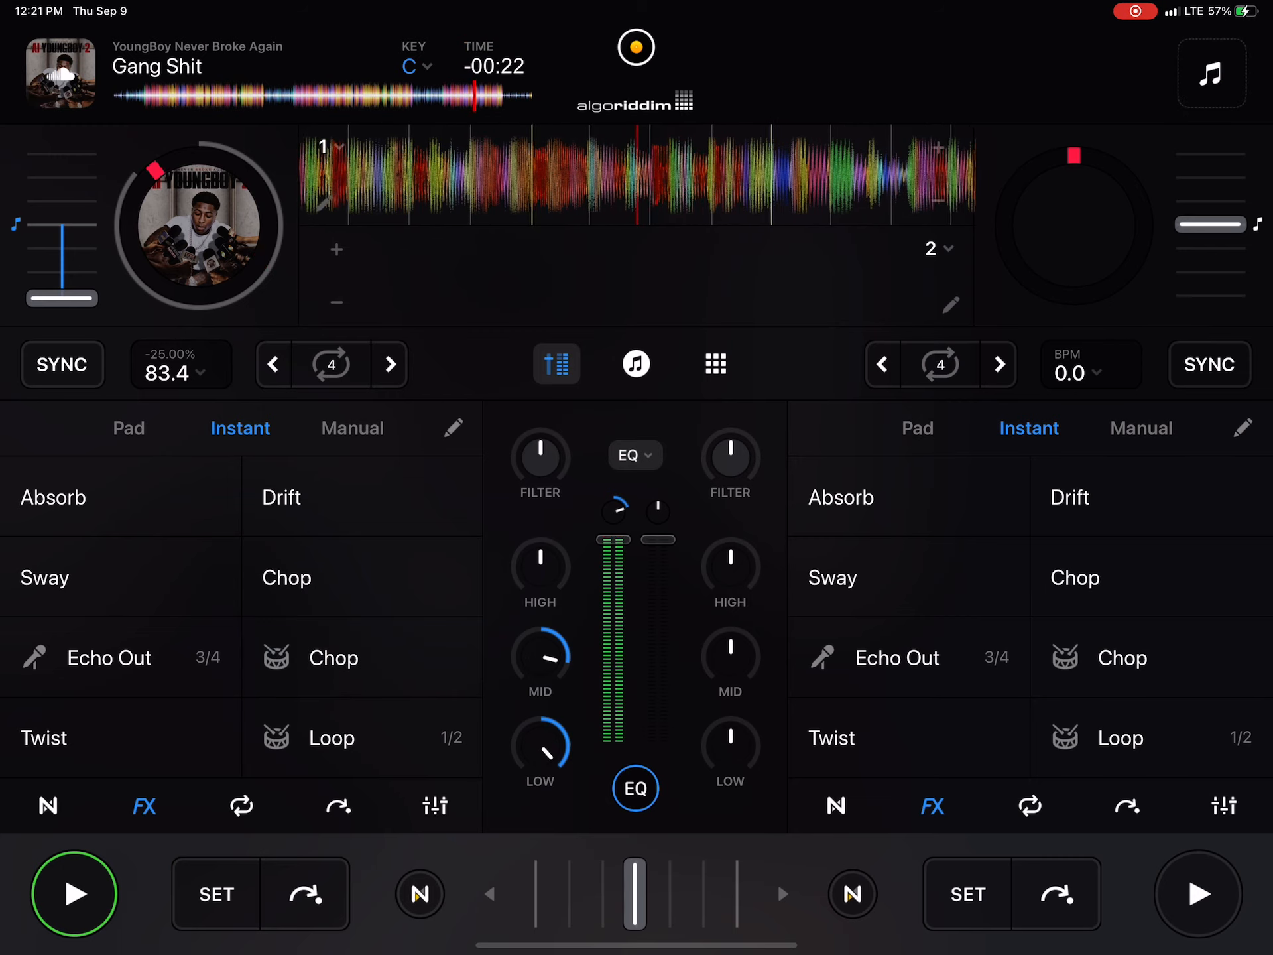